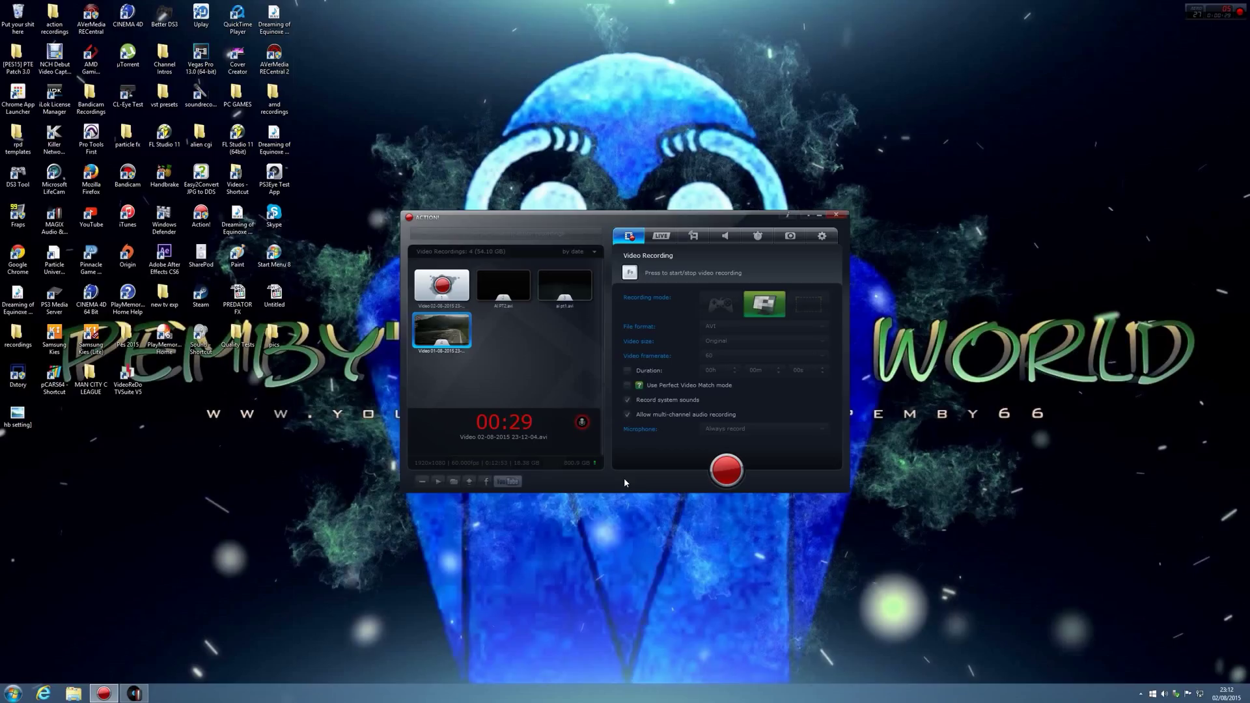
{"action": "mouse_move", "coordinate": [304, 645]}
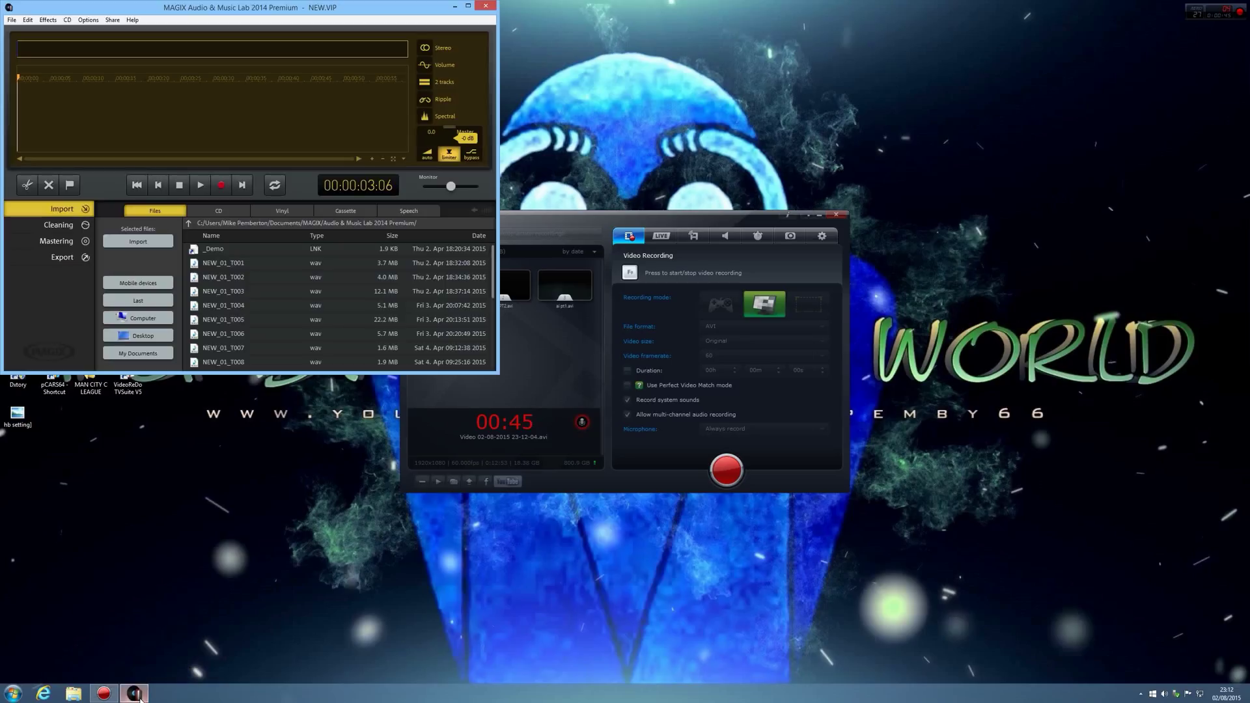
{"action": "mouse_move", "coordinate": [250, 488]}
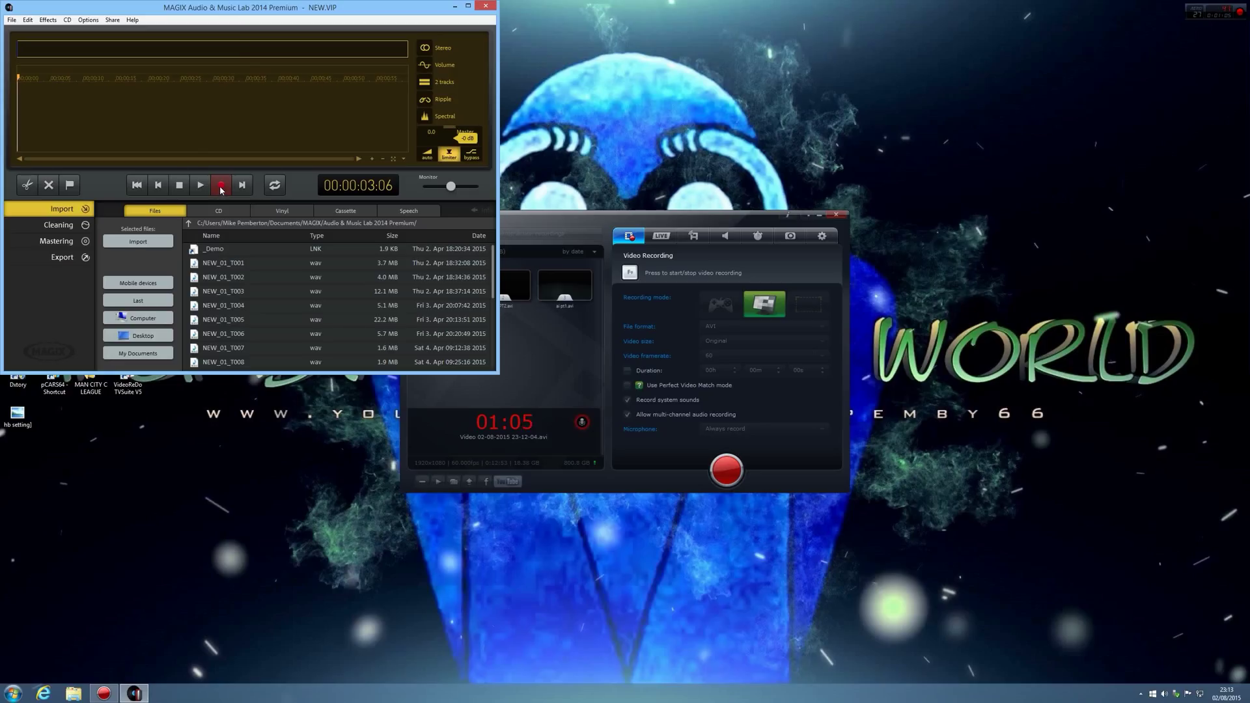
Start recording a voice take from the transport's Record dialog
{"action": "left_click", "coordinate": [222, 184]}
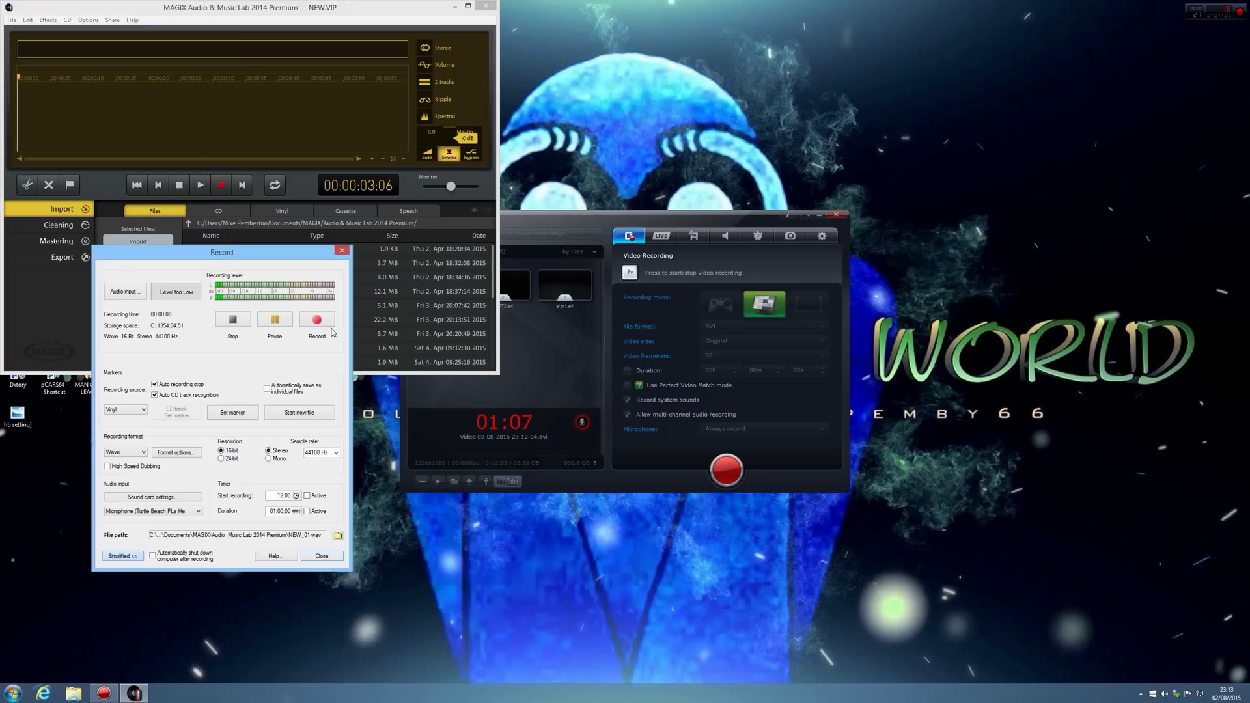
{"action": "left_click", "coordinate": [317, 320]}
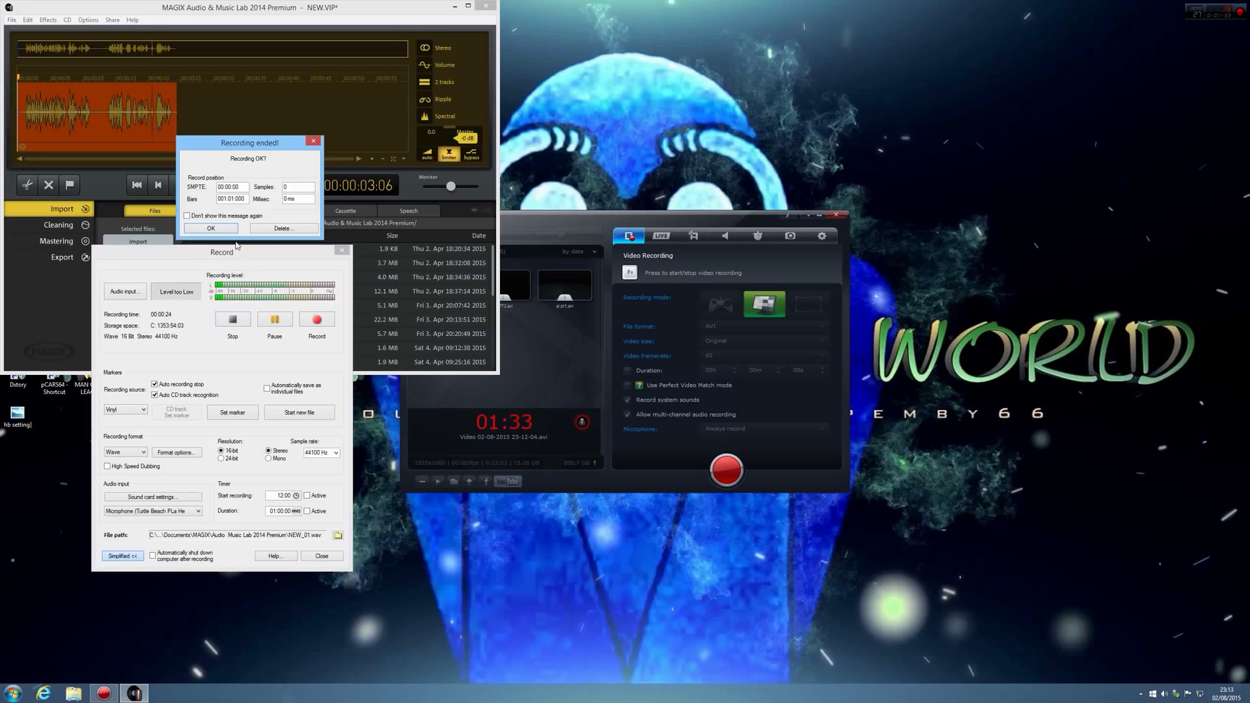
Confirm the 'Recording ended!' message and keep the take with 'No changes' to its volume
{"action": "left_click", "coordinate": [211, 228]}
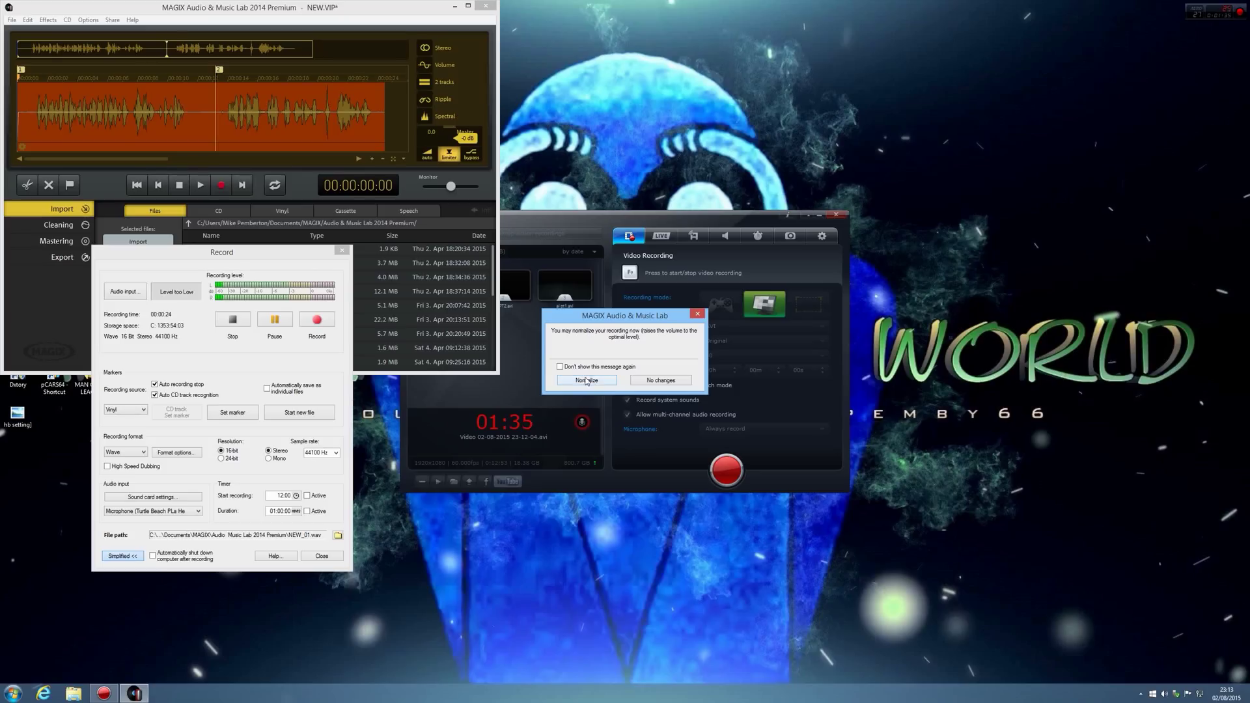
{"action": "mouse_move", "coordinate": [658, 390]}
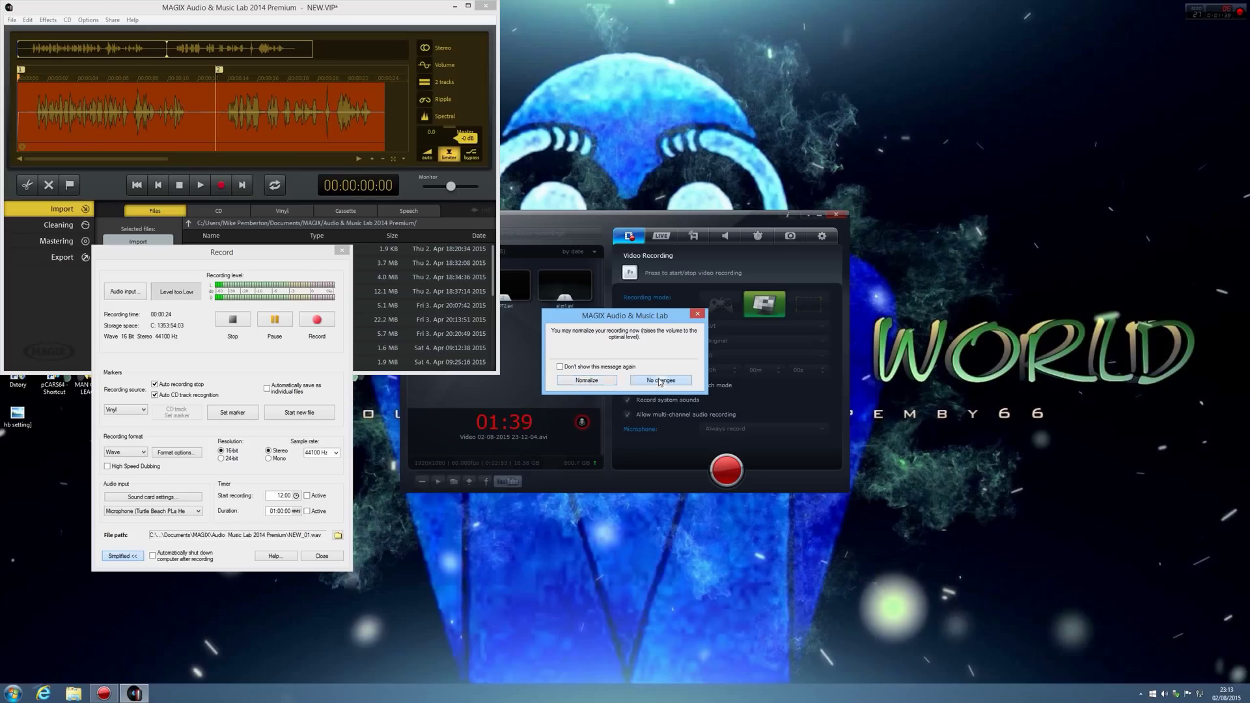
{"action": "left_click", "coordinate": [659, 379]}
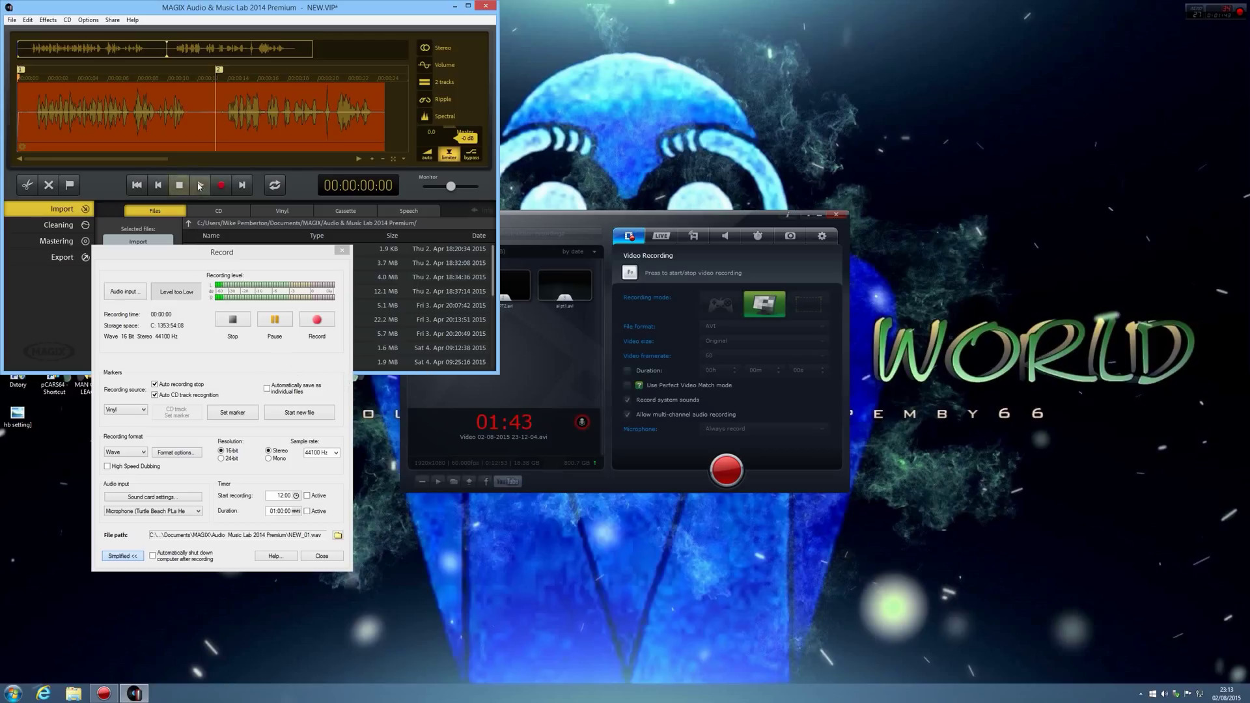
{"action": "left_click", "coordinate": [199, 185]}
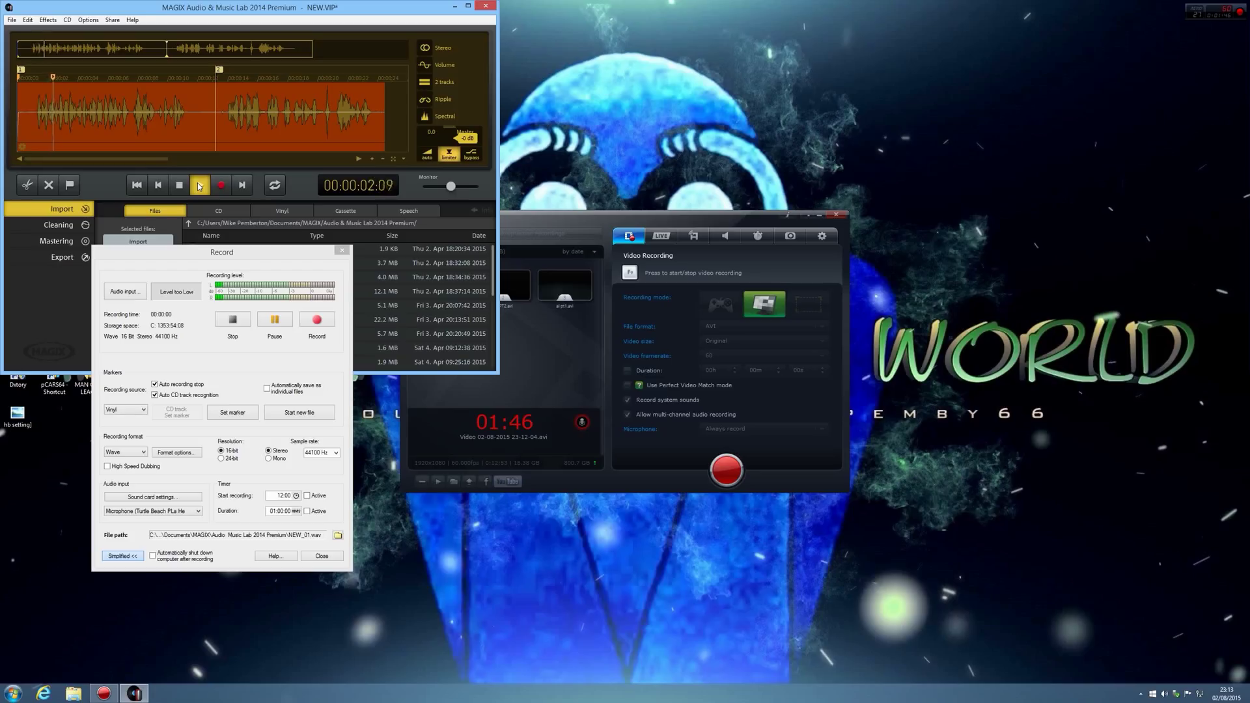
{"action": "left_click", "coordinate": [199, 184]}
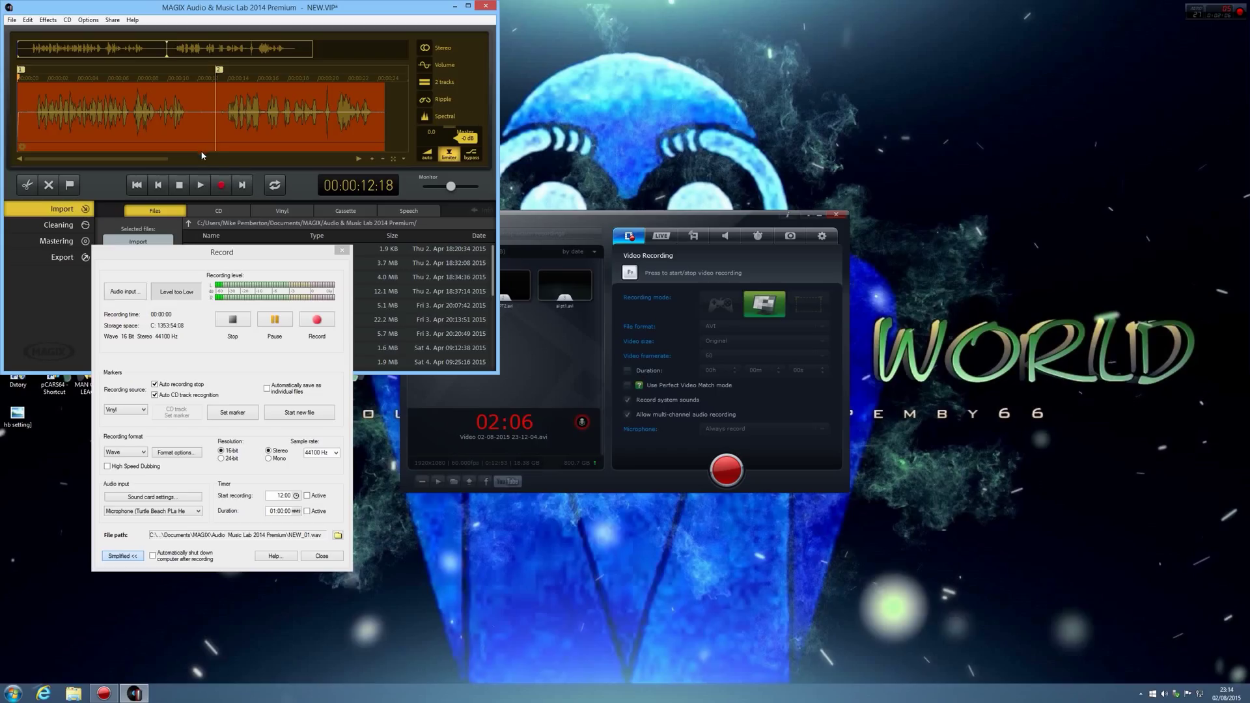
Switch to the Cleaning effects, maximize the window and dismiss the Record dialog
{"action": "left_click", "coordinate": [56, 225]}
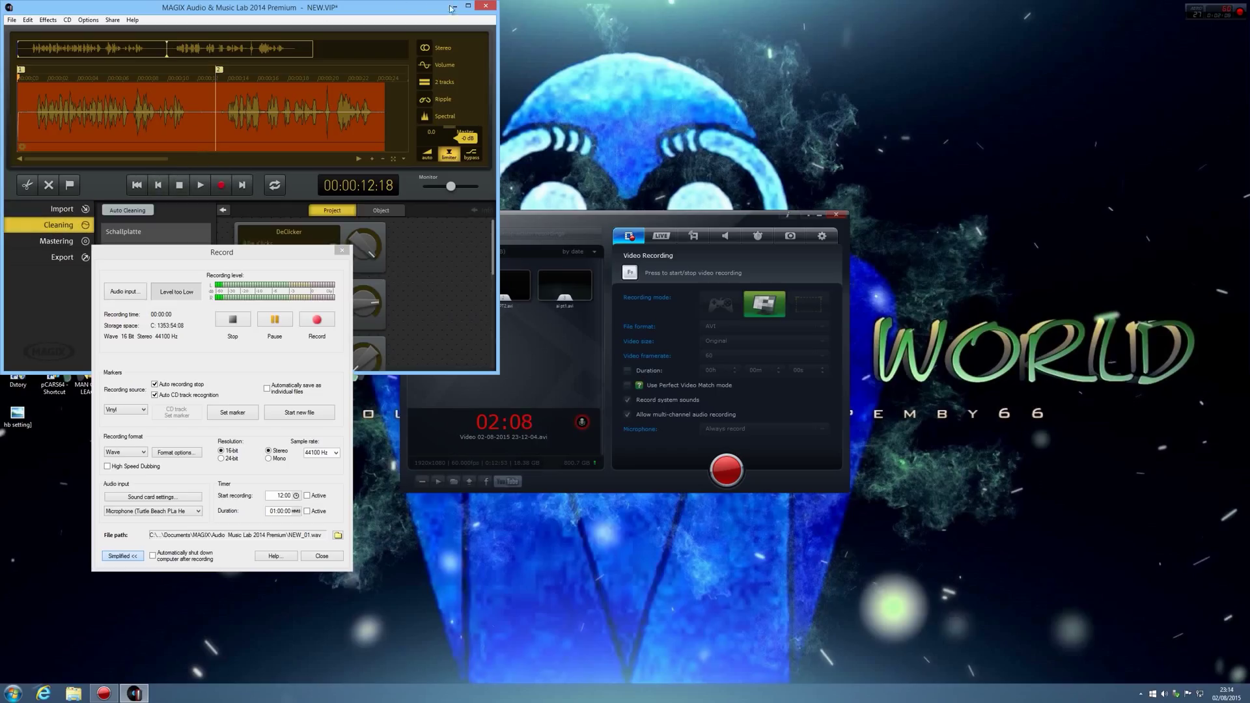
{"action": "left_click", "coordinate": [470, 8]}
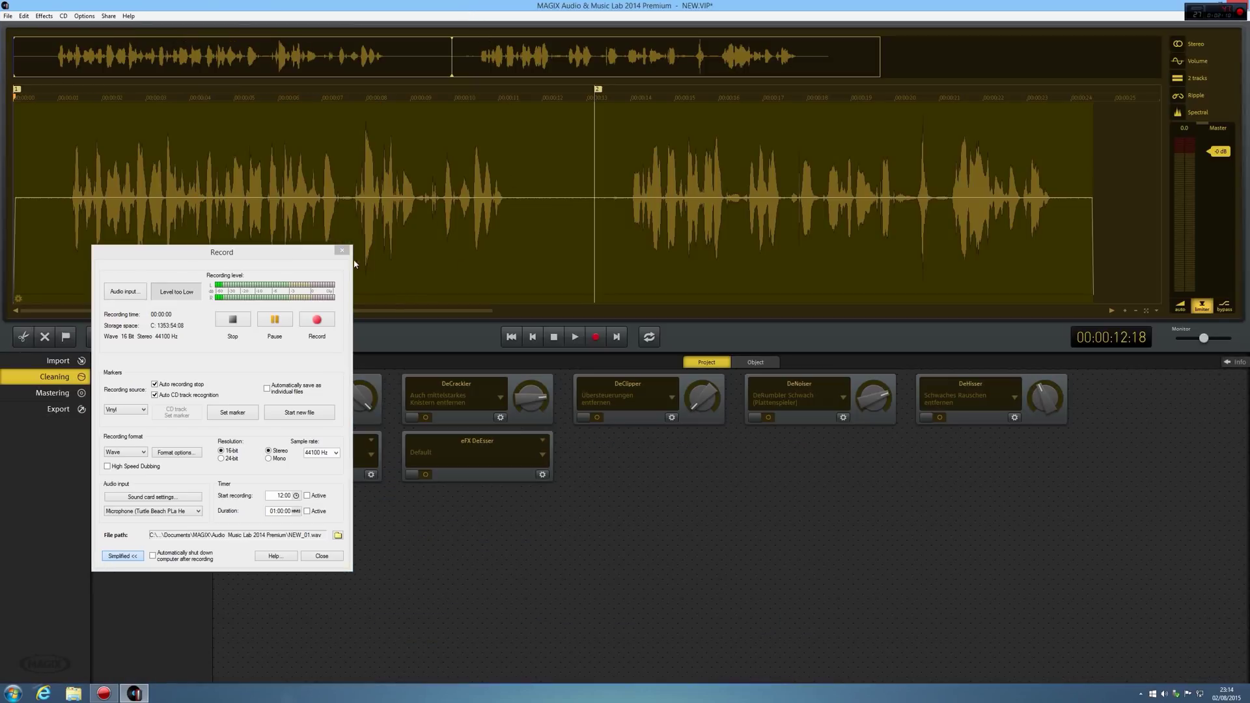
{"action": "left_click", "coordinate": [322, 556]}
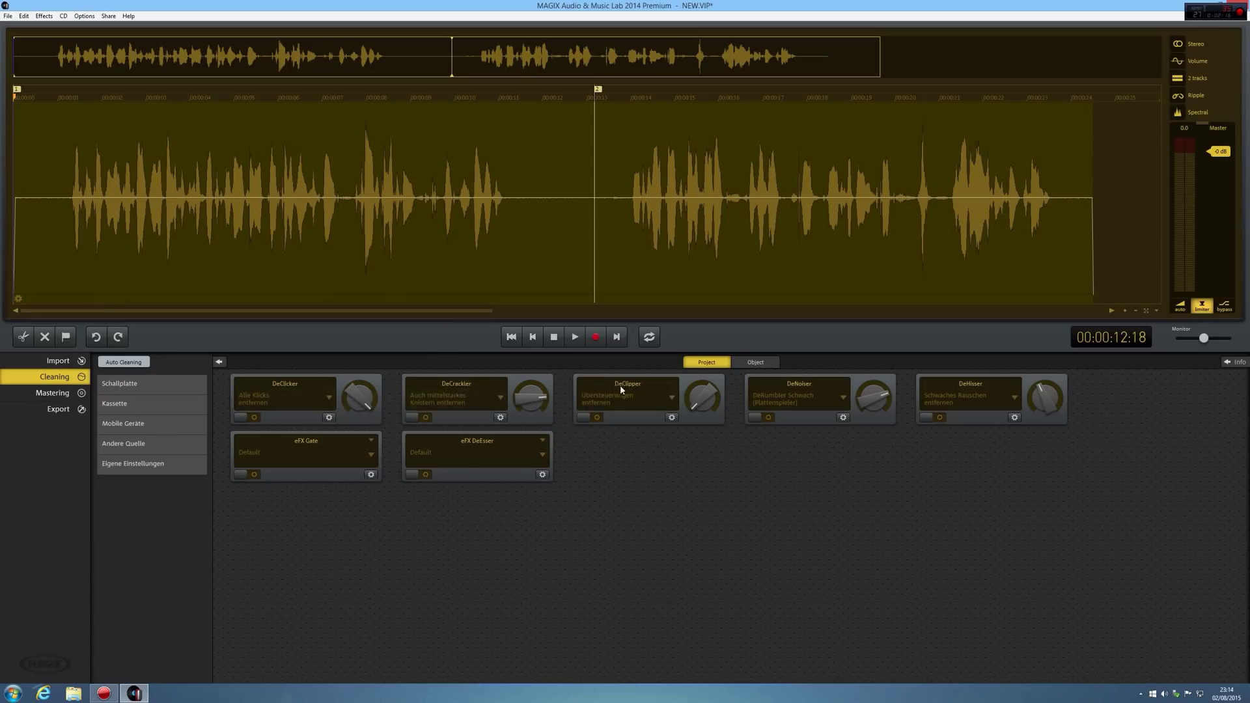
{"action": "mouse_move", "coordinate": [925, 391]}
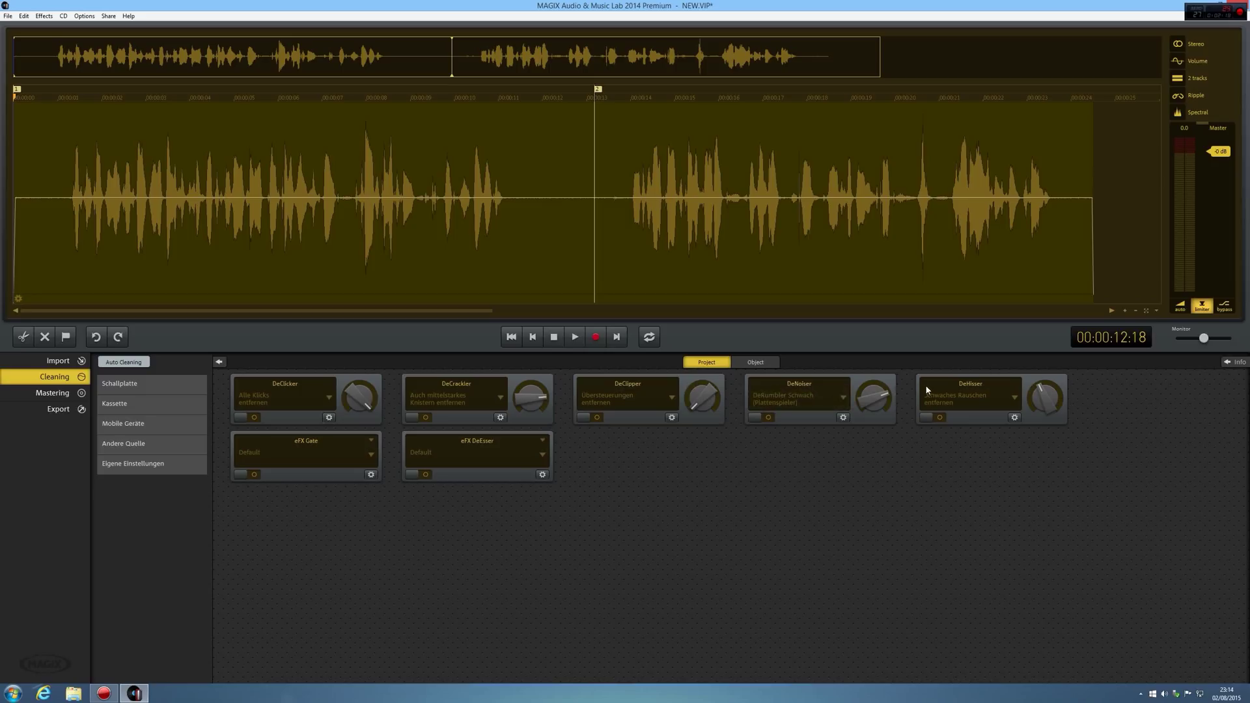
{"action": "mouse_move", "coordinate": [961, 389]}
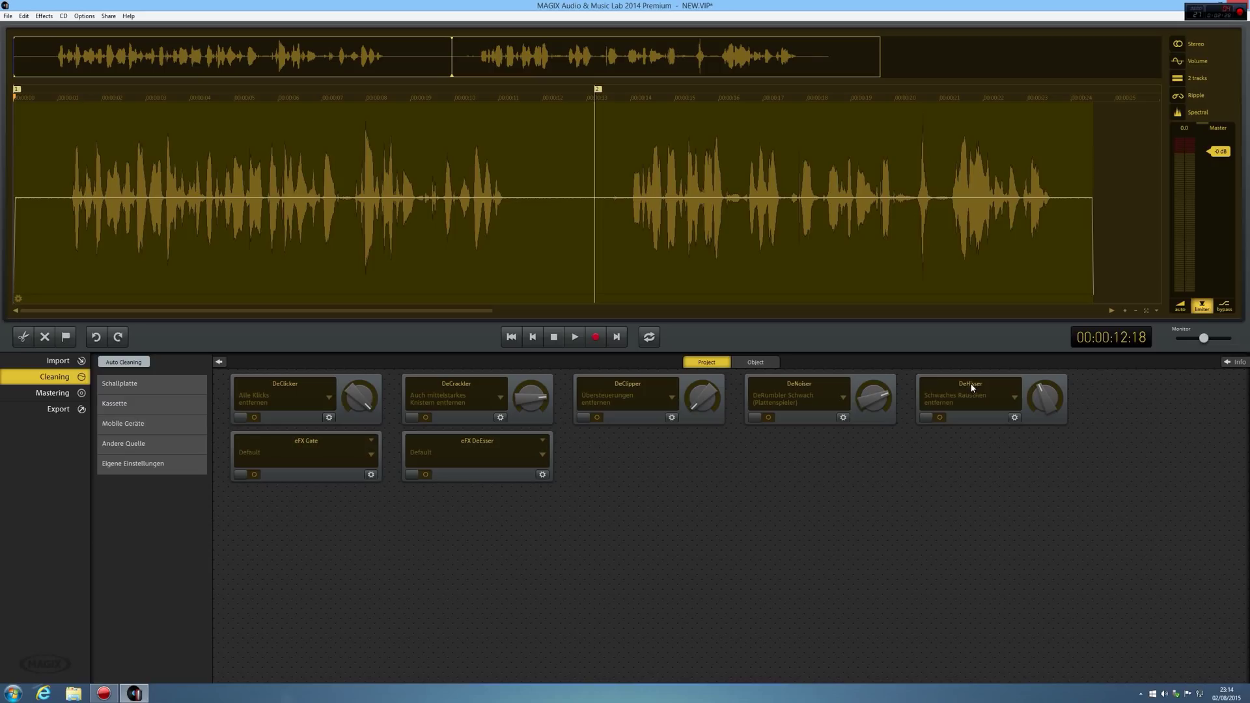
{"action": "mouse_move", "coordinate": [422, 571]}
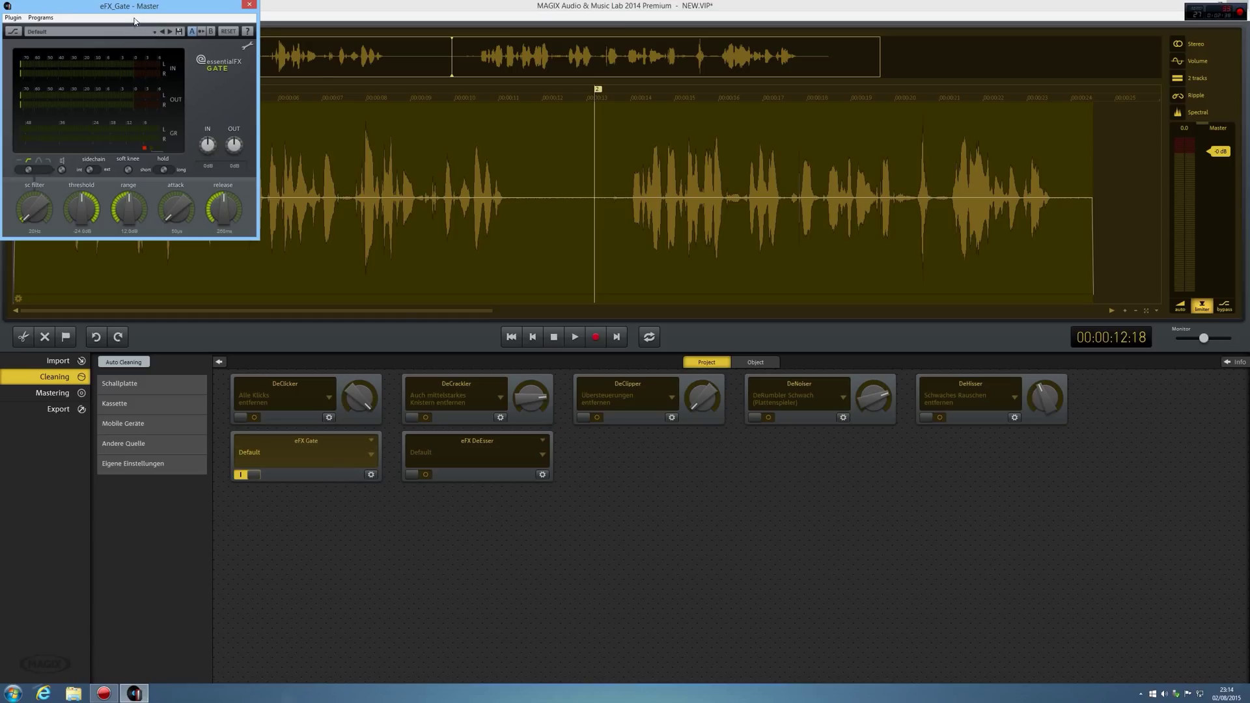
Choose the 'Vox Cleanup' preset in the eFX_Gate window and close it
{"action": "left_click_drag", "start_coordinate": [129, 6], "coordinate": [451, 225]}
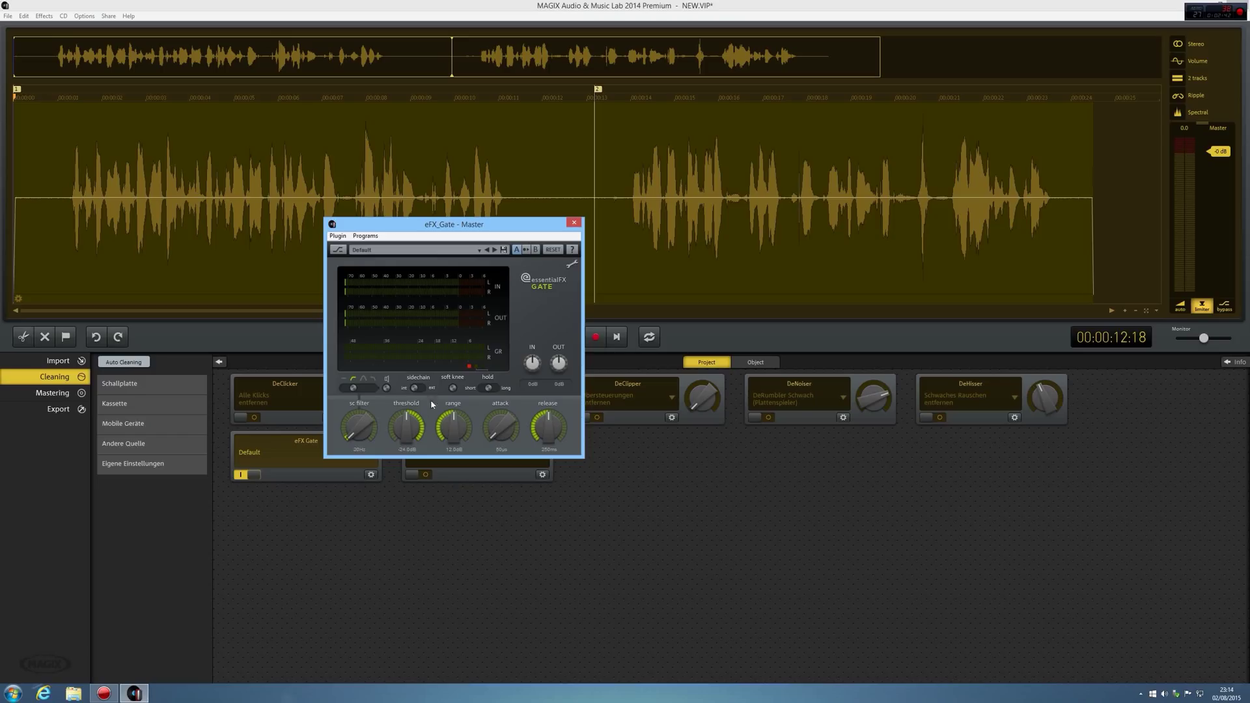
{"action": "mouse_move", "coordinate": [471, 418]}
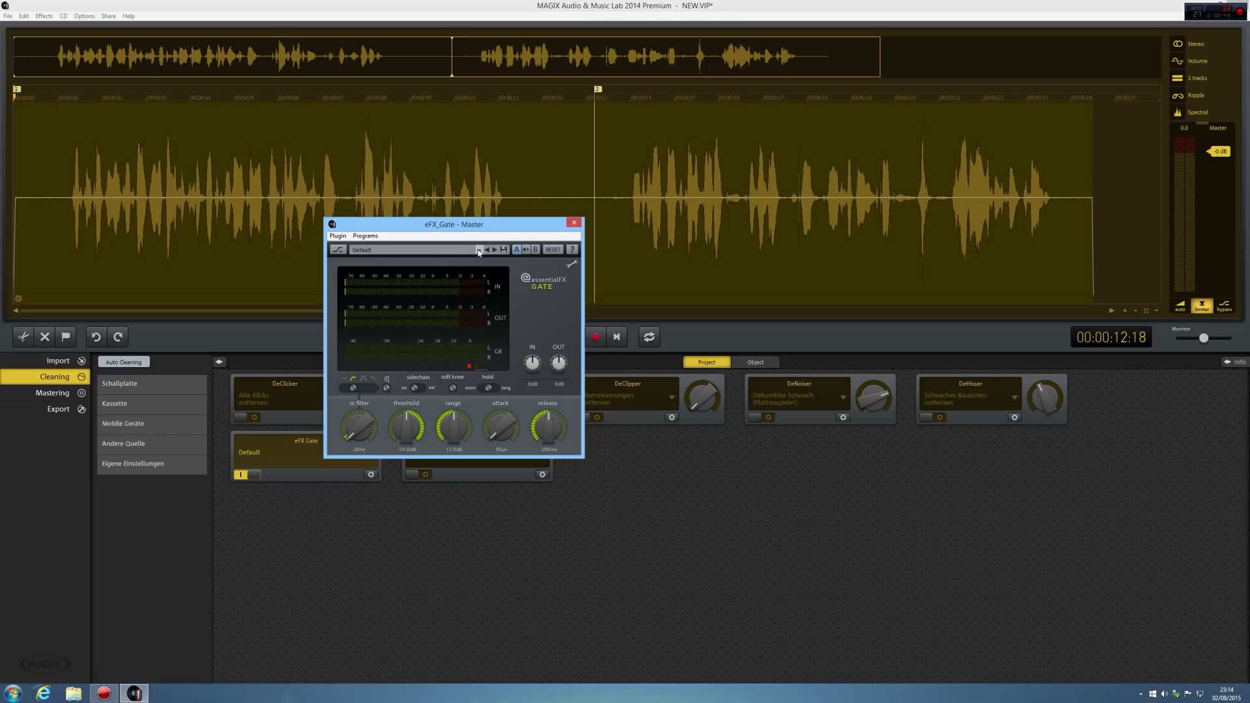
{"action": "left_click", "coordinate": [478, 250]}
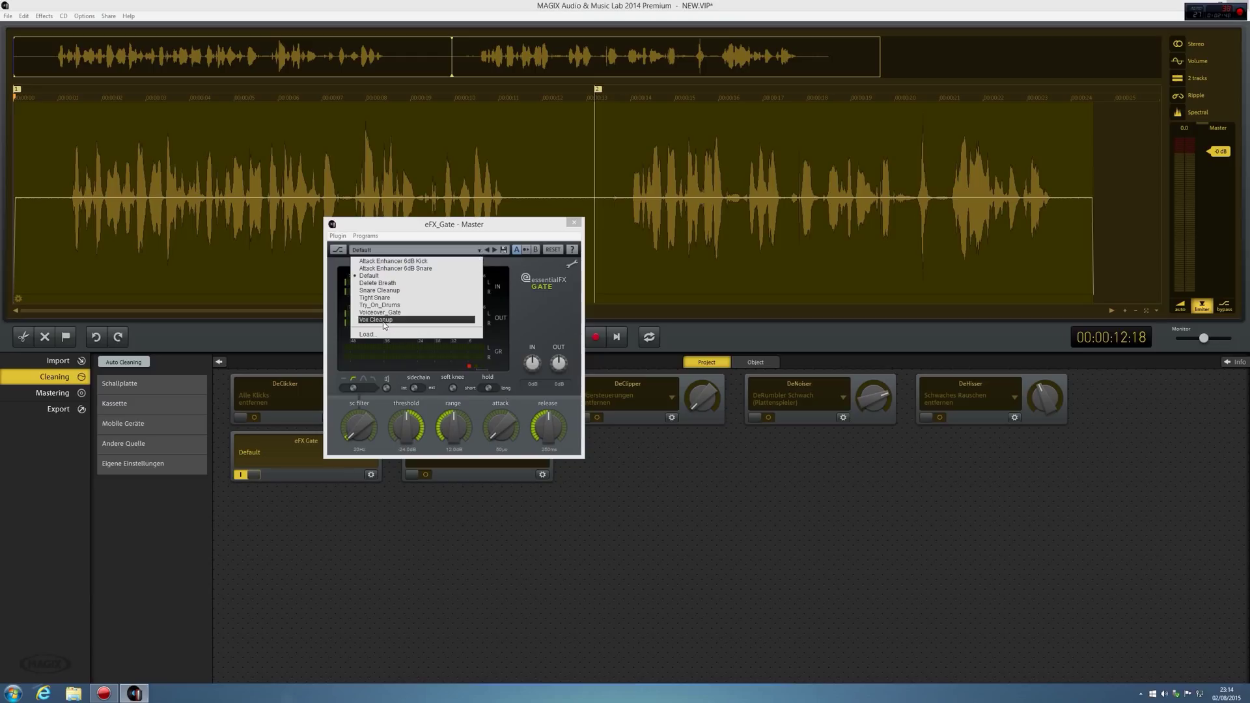
{"action": "left_click", "coordinate": [376, 320]}
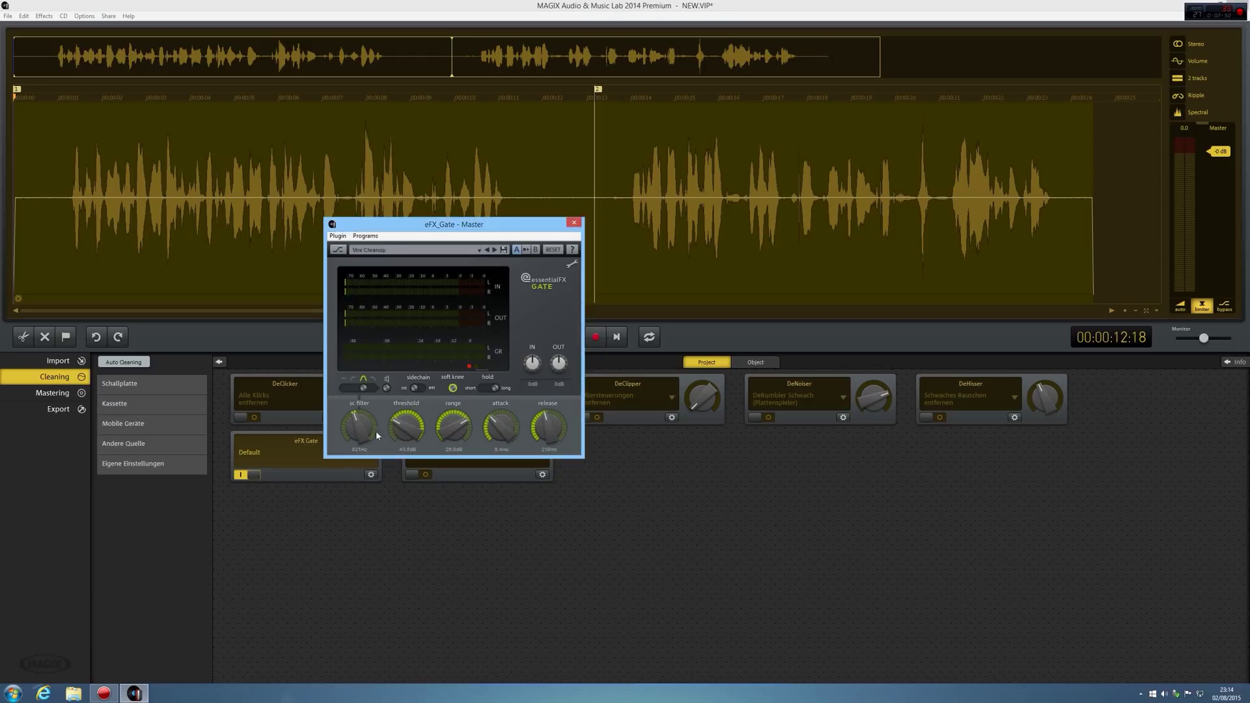
{"action": "left_click", "coordinate": [573, 224]}
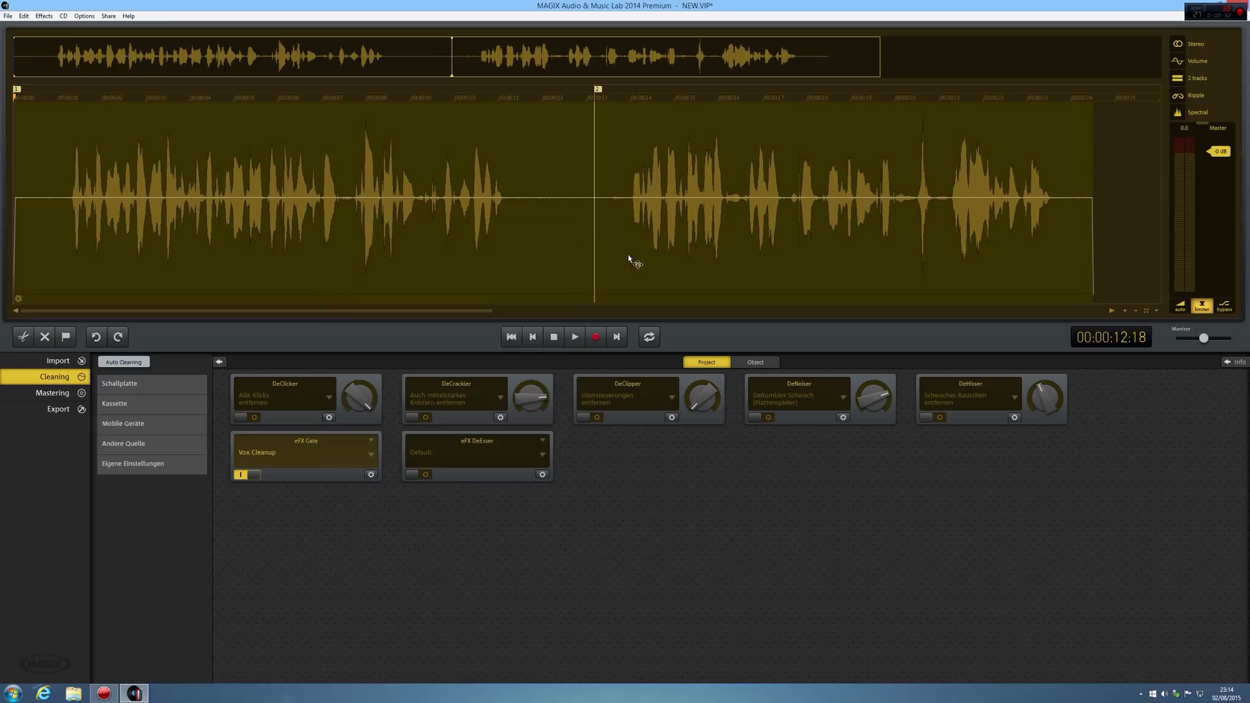
{"action": "left_click", "coordinate": [574, 336]}
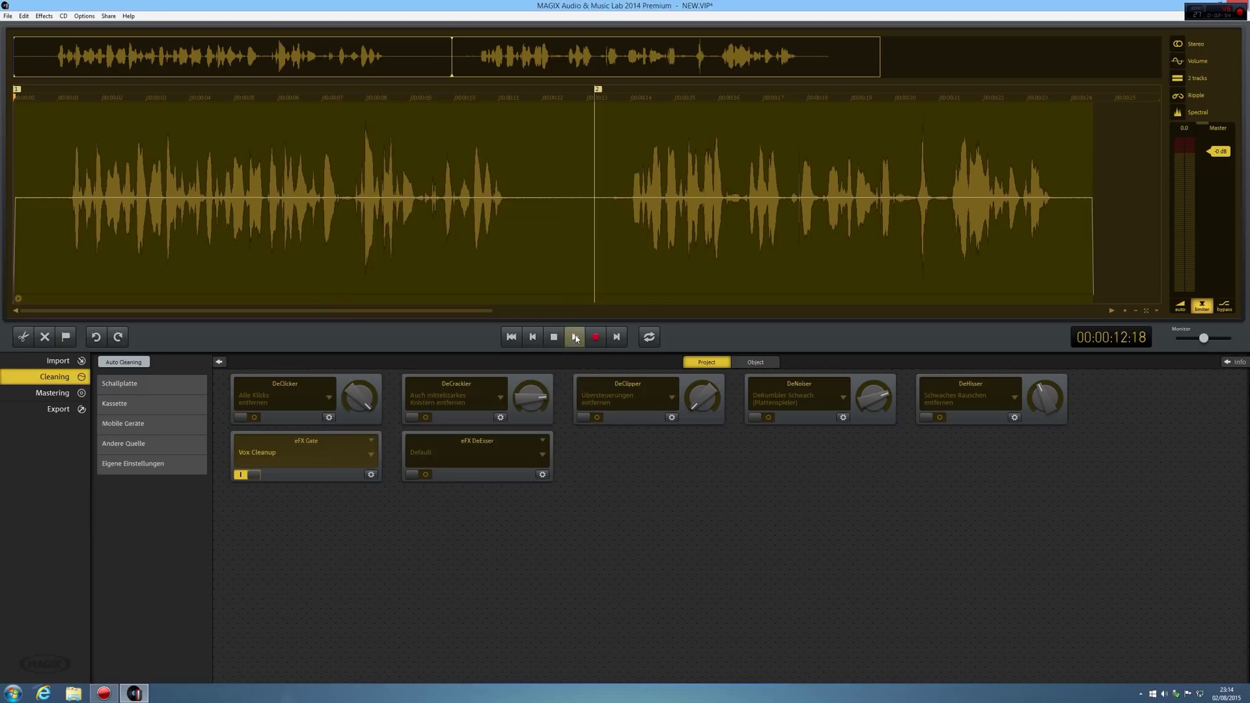
{"action": "left_click", "coordinate": [575, 336]}
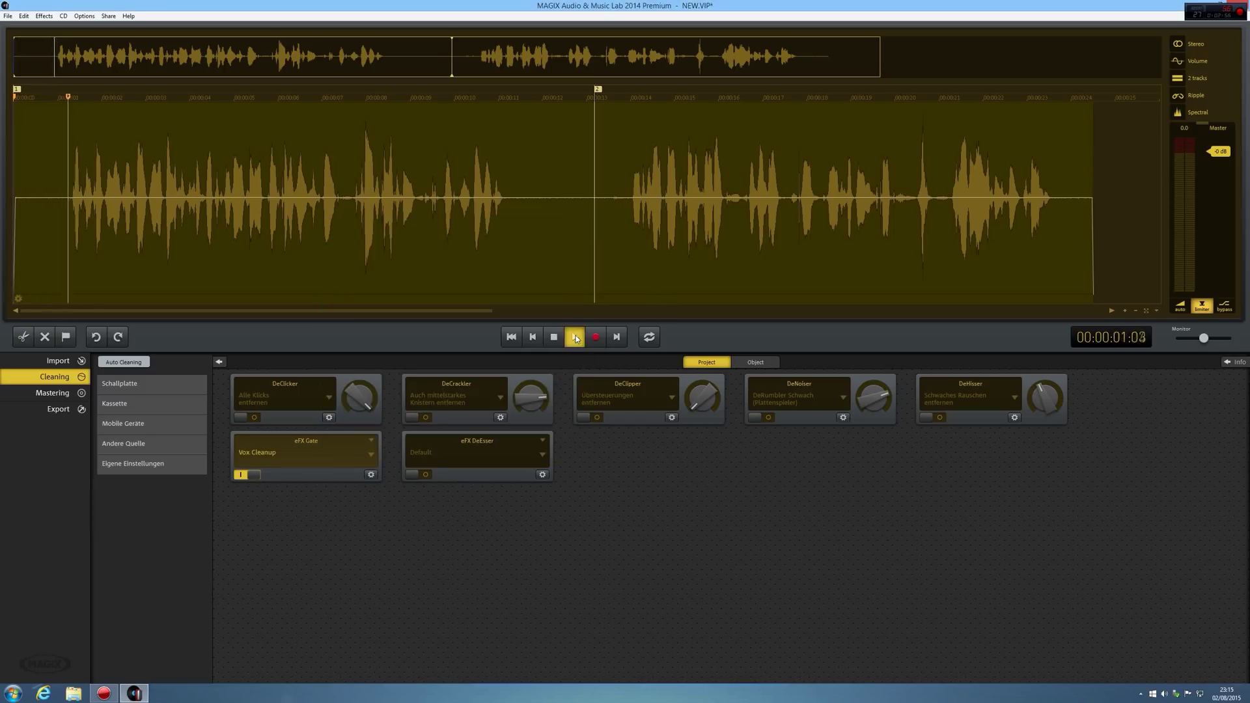
{"action": "left_click", "coordinate": [553, 336]}
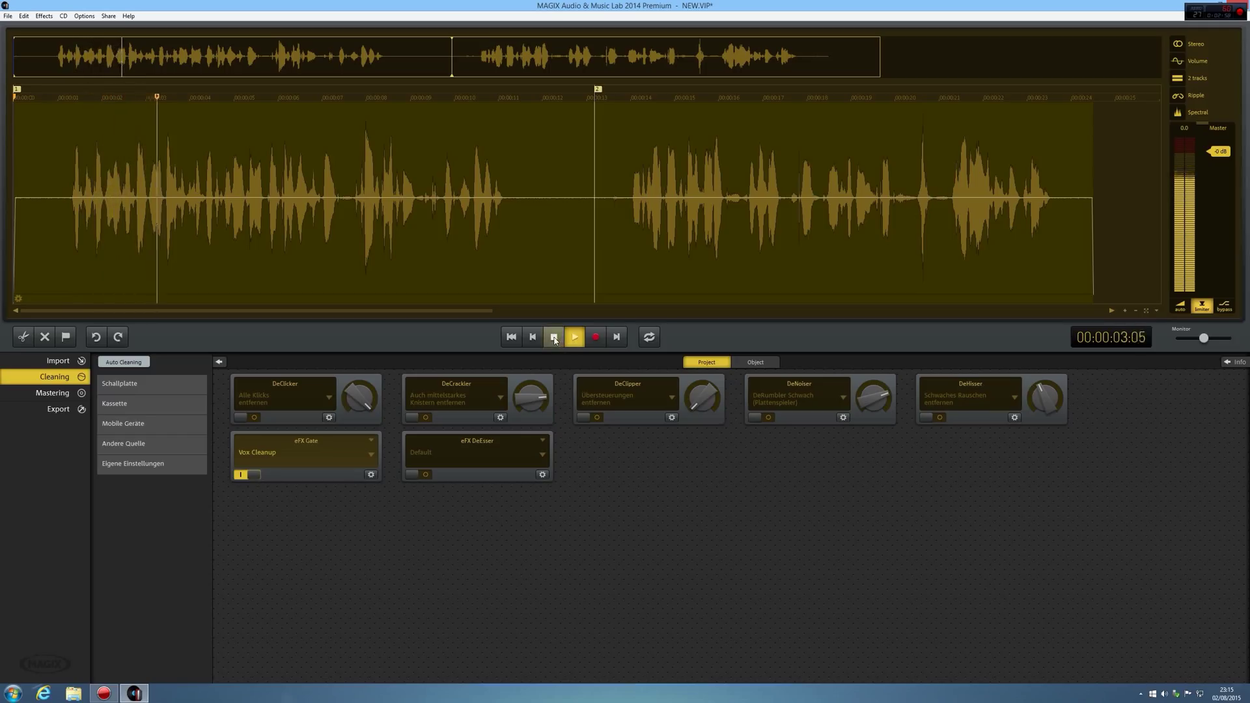
{"action": "left_click", "coordinate": [575, 336]}
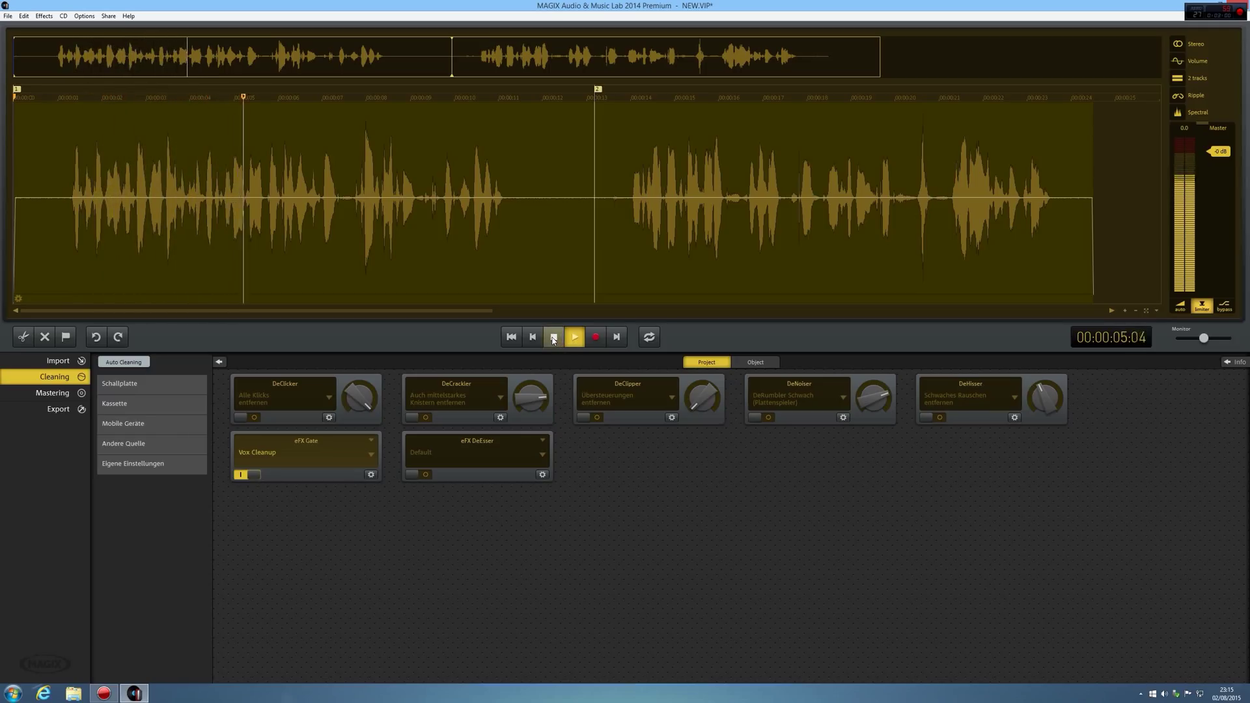
{"action": "left_click", "coordinate": [573, 336]}
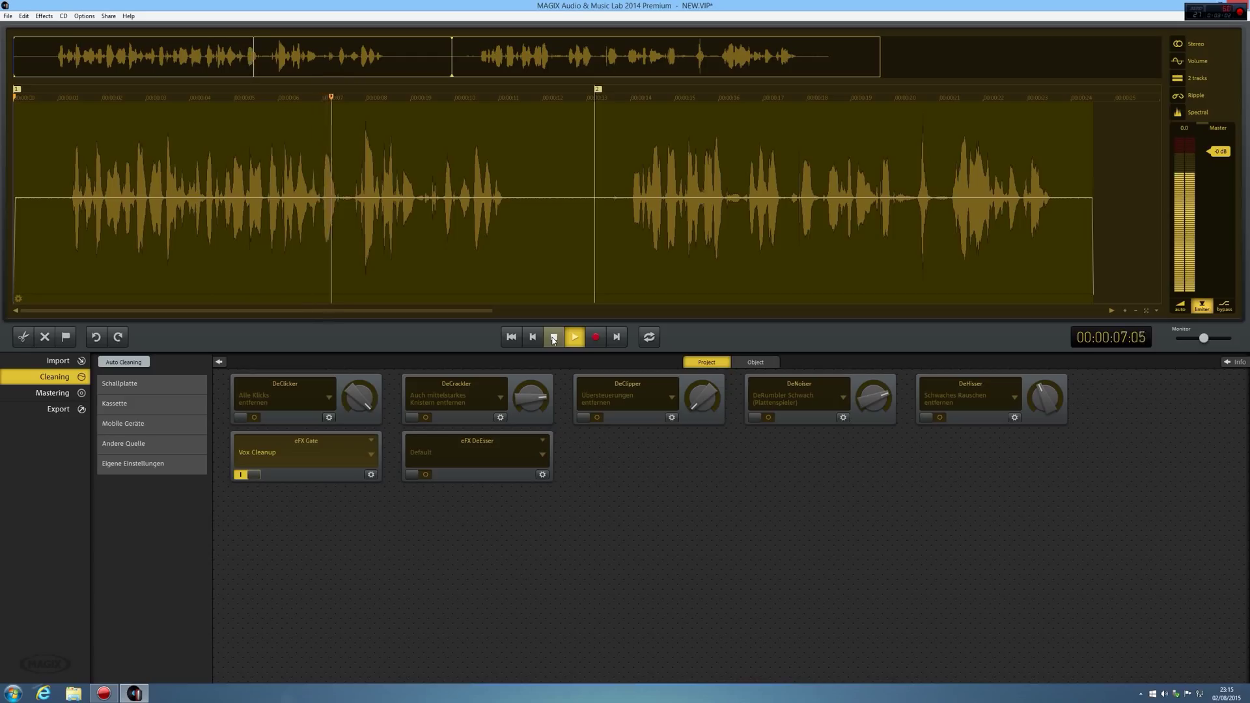
{"action": "left_click", "coordinate": [574, 336]}
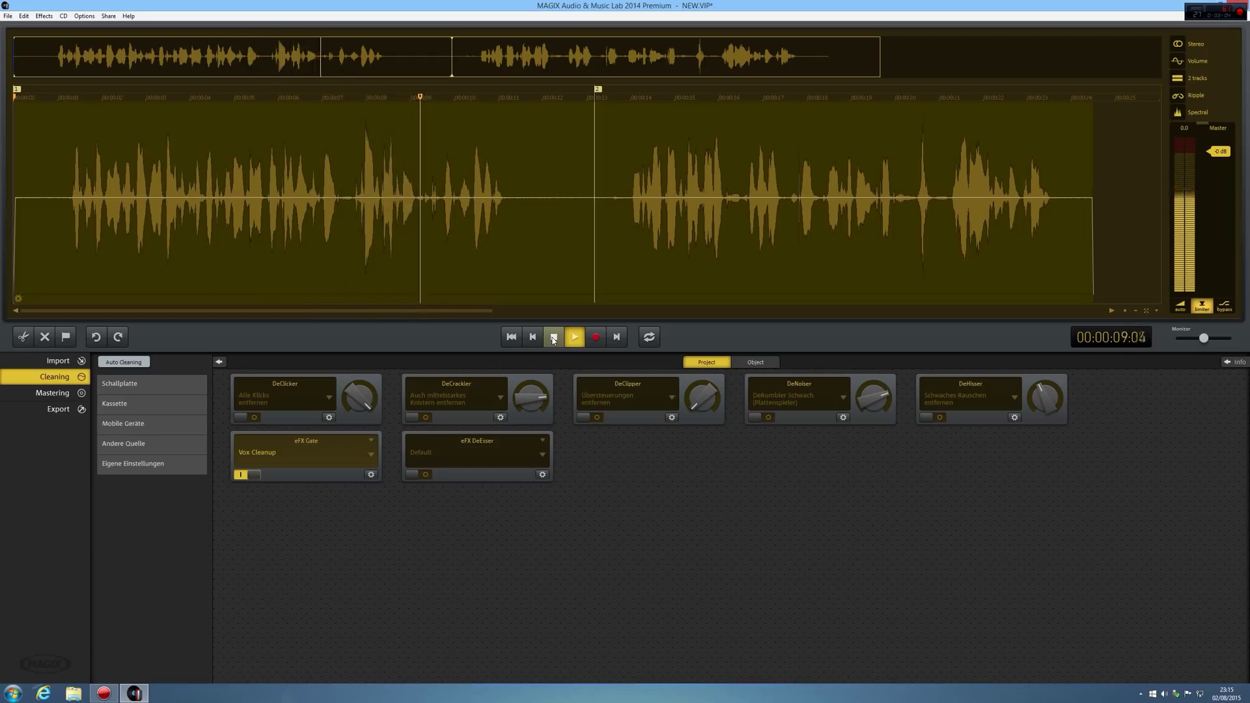
{"action": "left_click", "coordinate": [573, 336]}
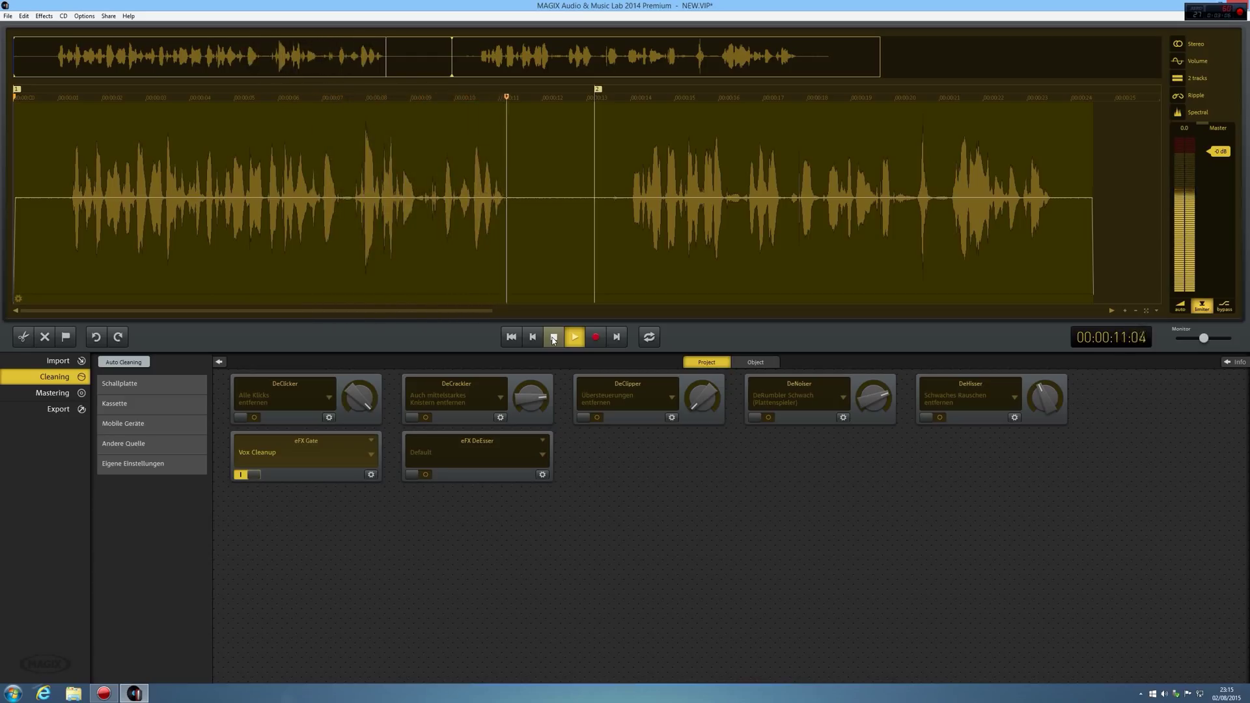
{"action": "left_click", "coordinate": [552, 336]}
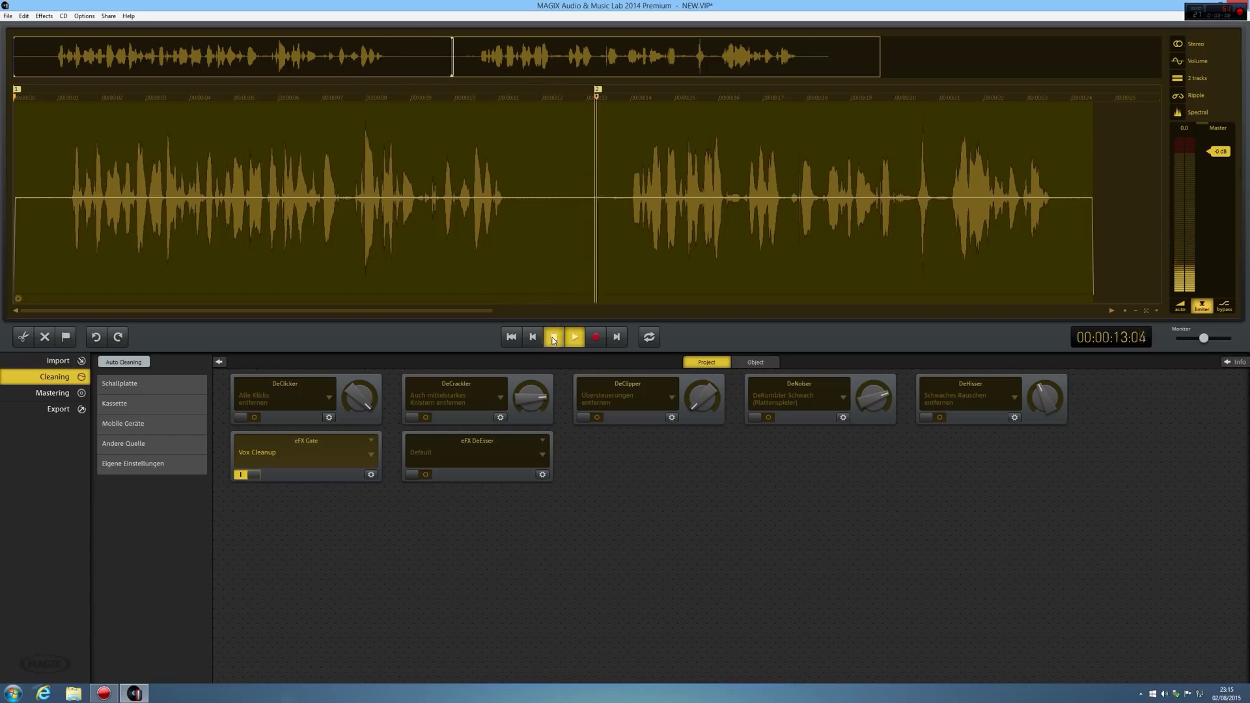
{"action": "left_click", "coordinate": [553, 336]}
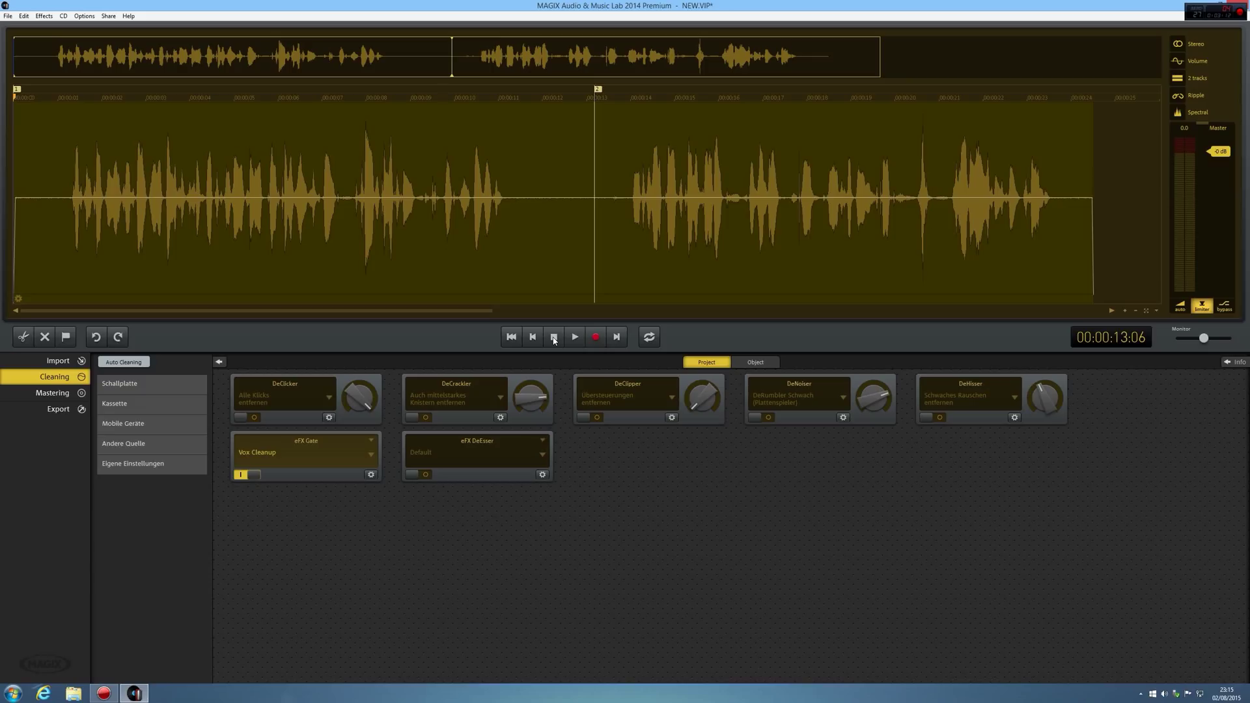
{"action": "left_click", "coordinate": [555, 336]}
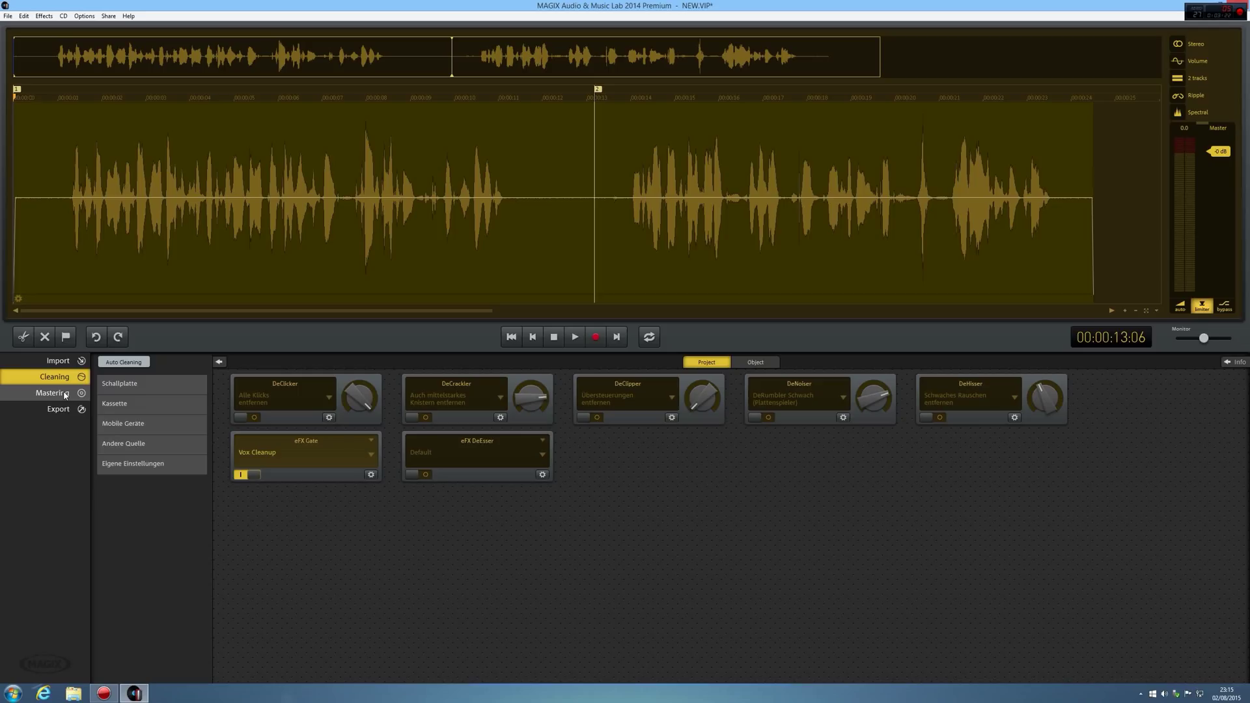
Switch to Mastering and bring up the Reverb / Echo module's settings window
{"action": "left_click", "coordinate": [52, 392]}
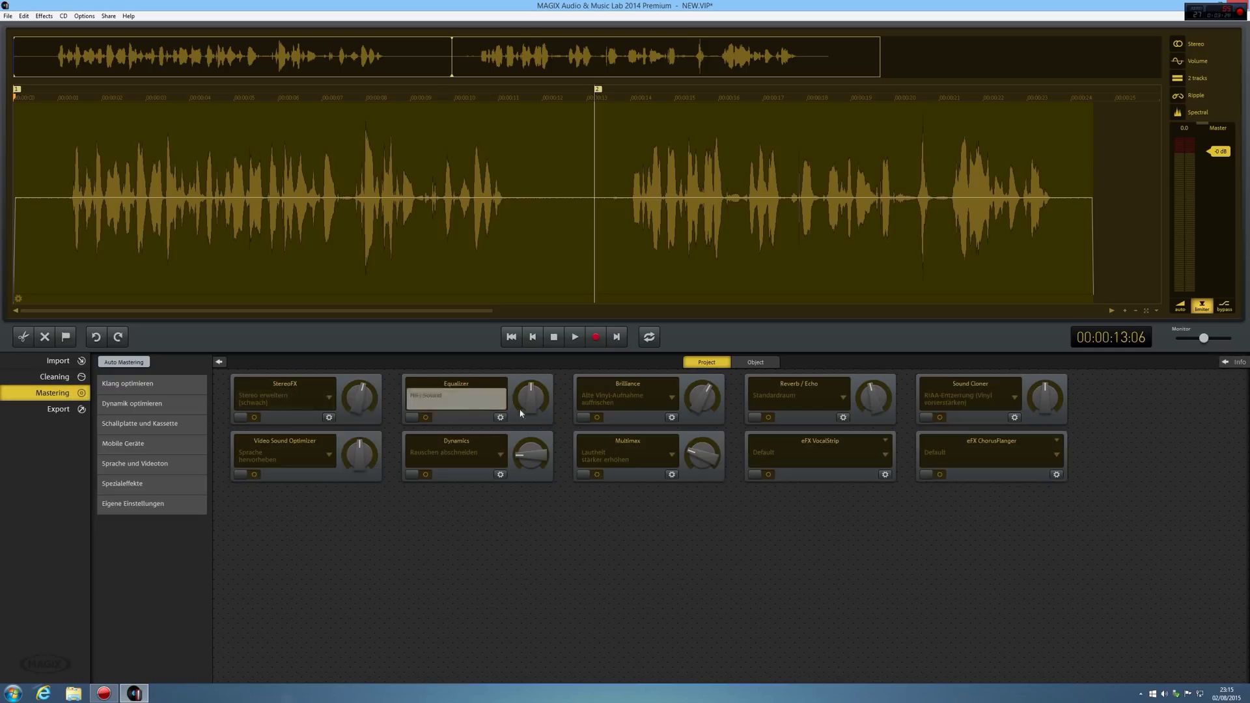
{"action": "left_click", "coordinate": [754, 418]}
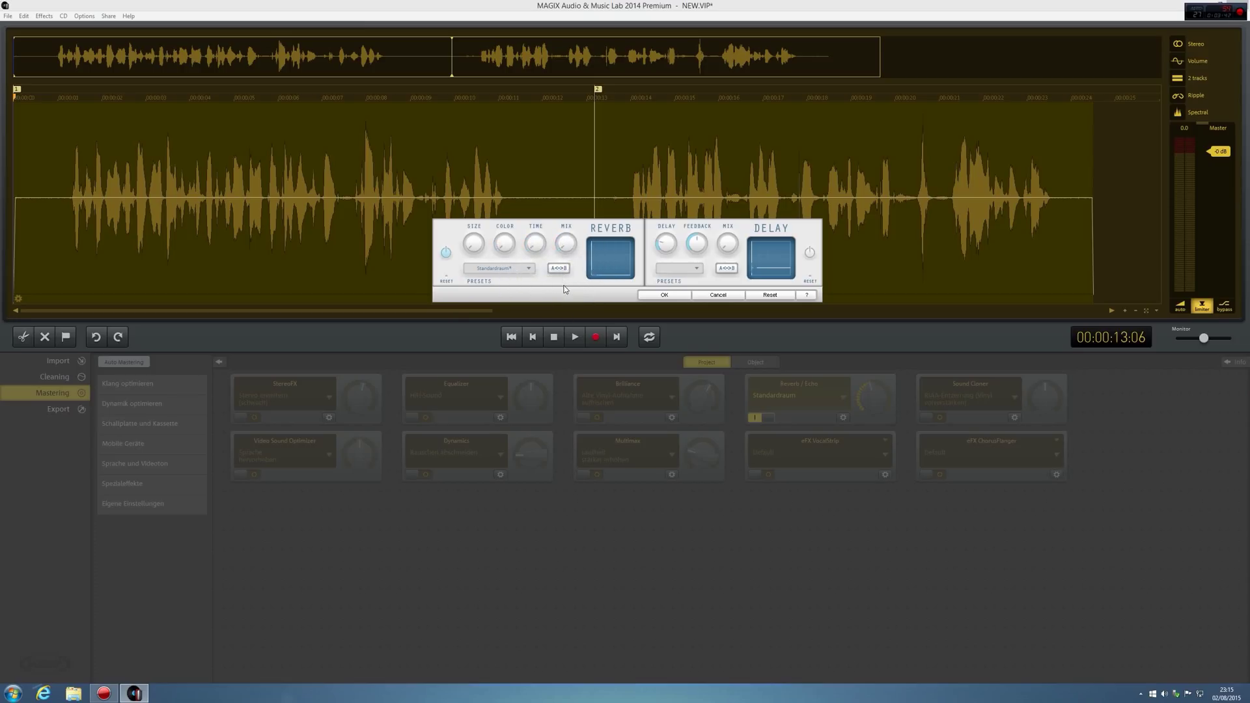
{"action": "mouse_move", "coordinate": [564, 285]}
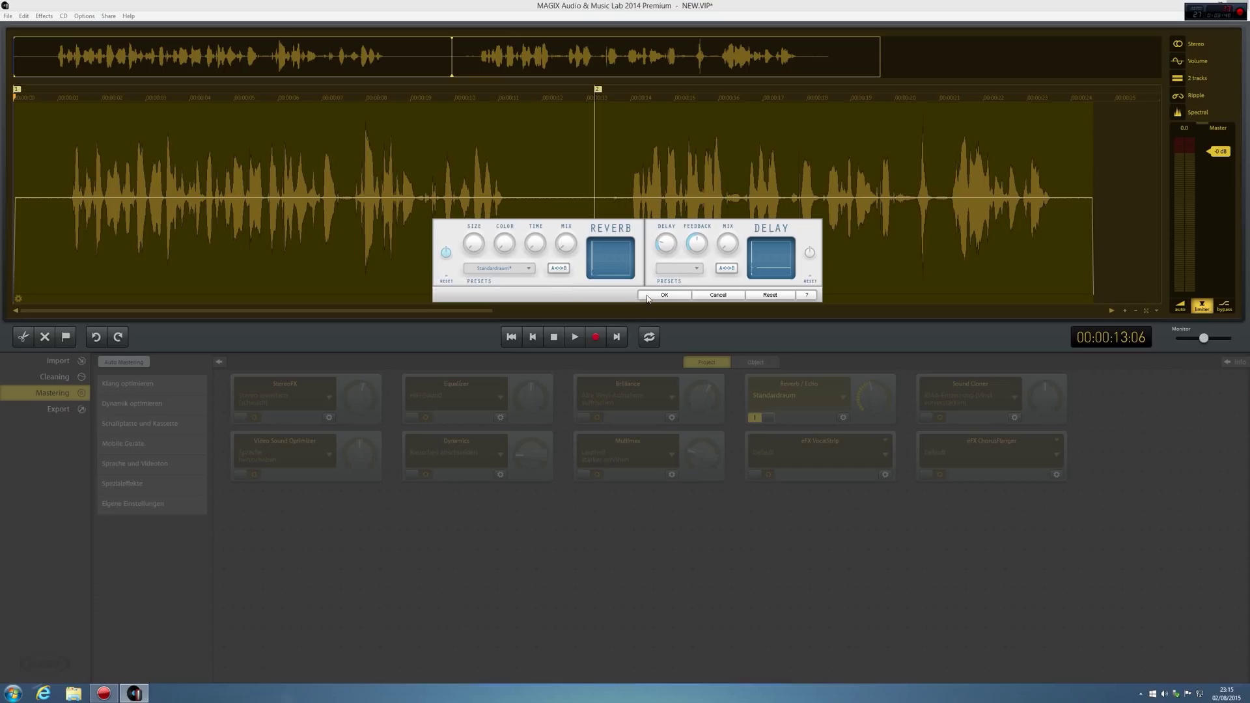
{"action": "left_click", "coordinate": [573, 336]}
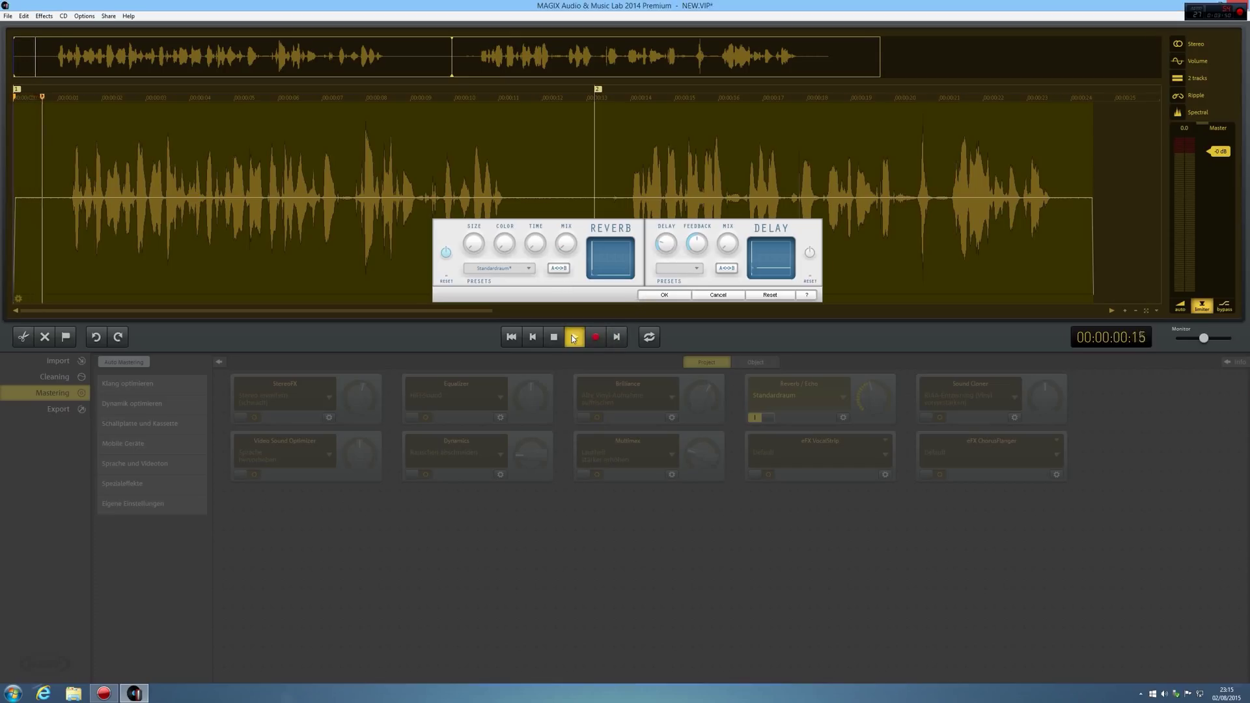
{"action": "left_click", "coordinate": [573, 336]}
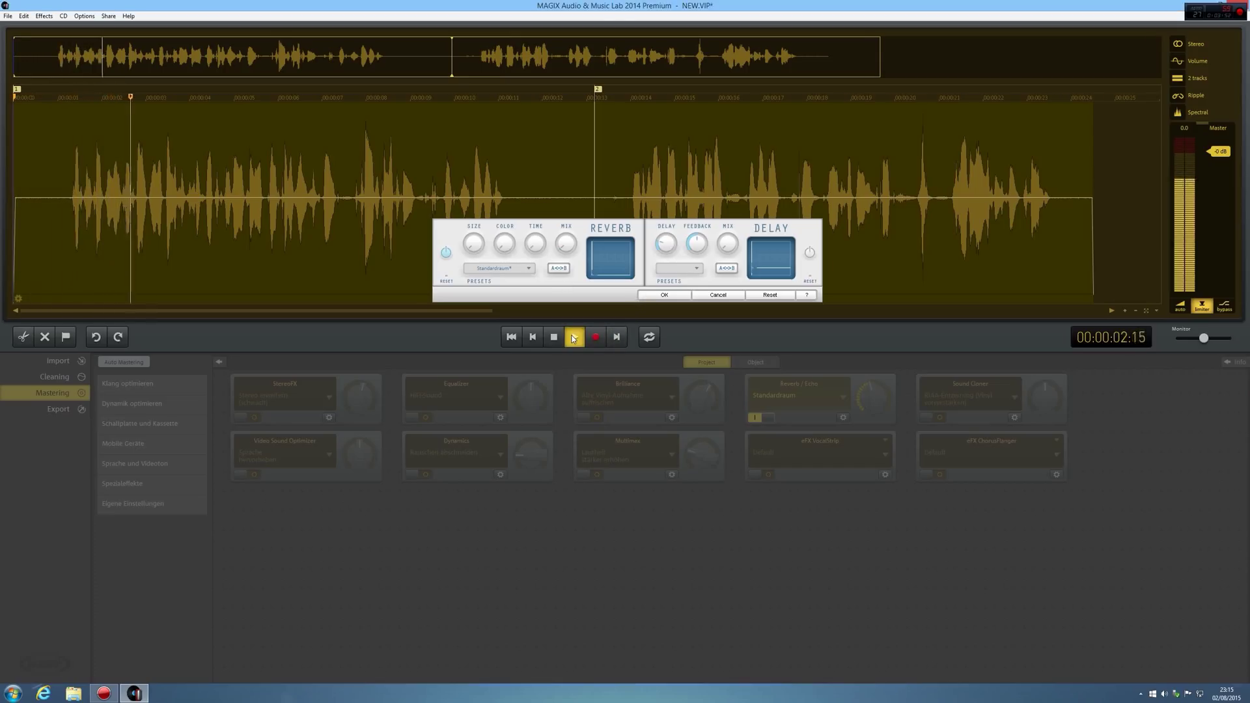
{"action": "left_click", "coordinate": [573, 336]}
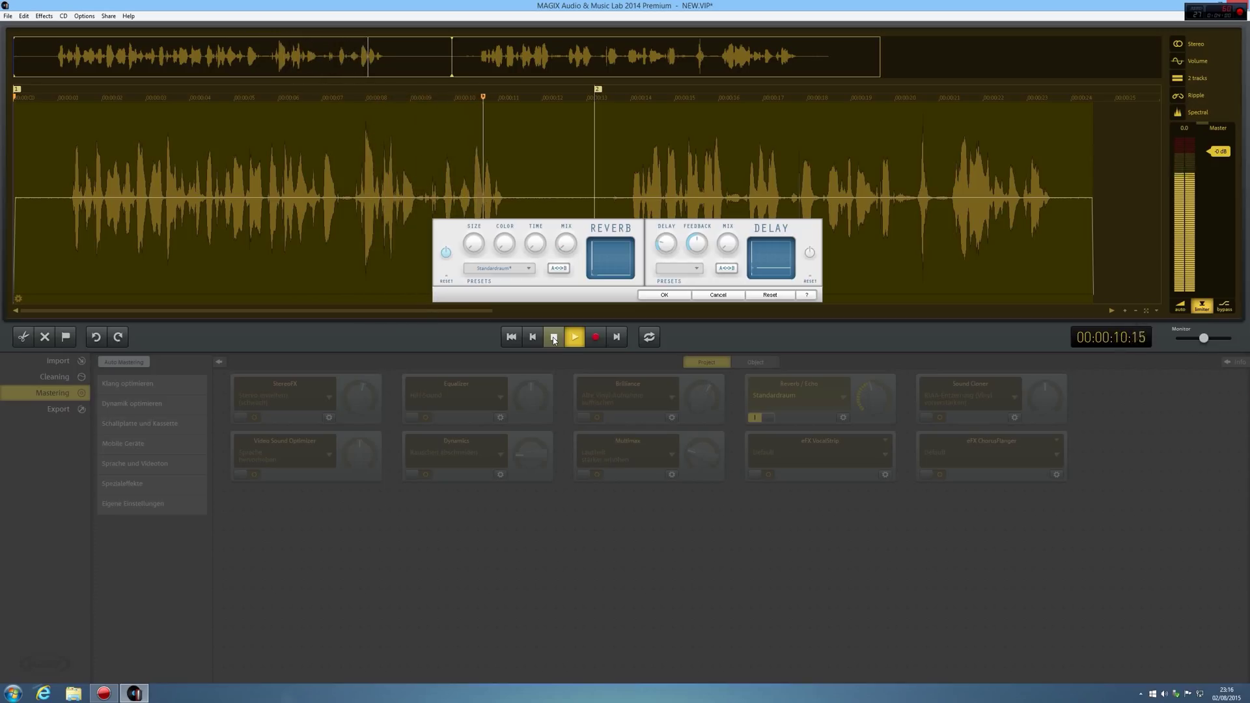
{"action": "left_click", "coordinate": [555, 336]}
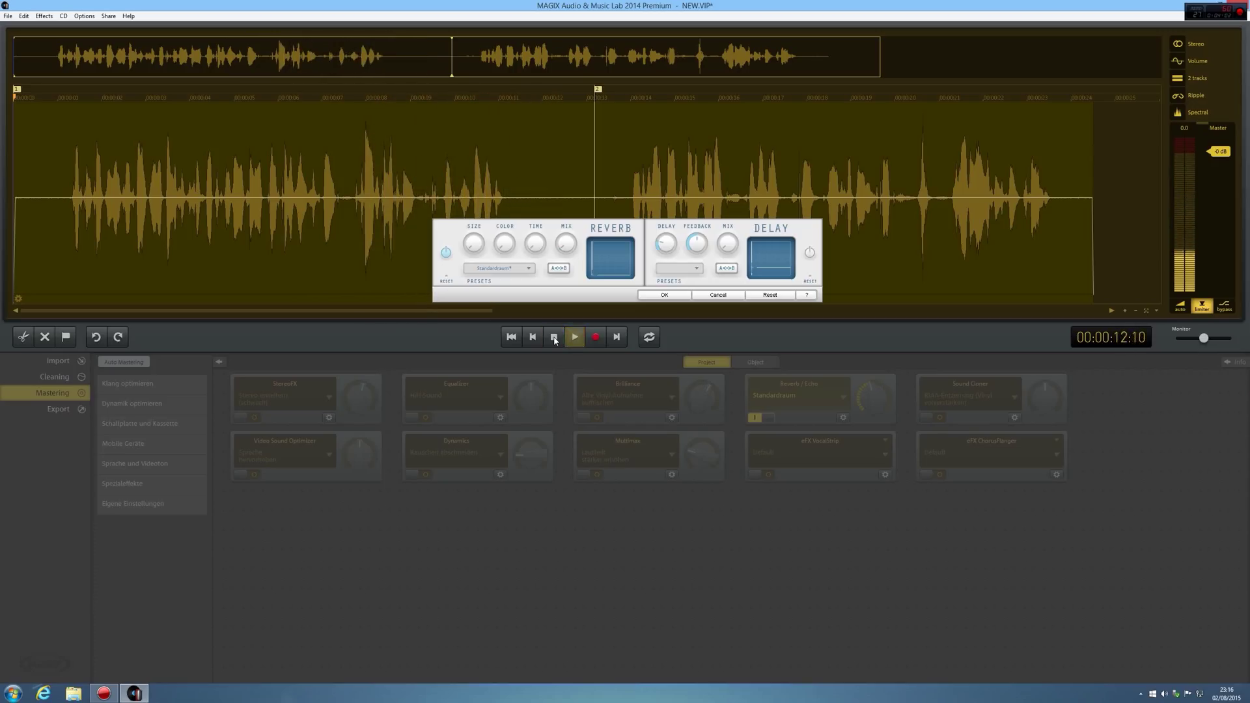